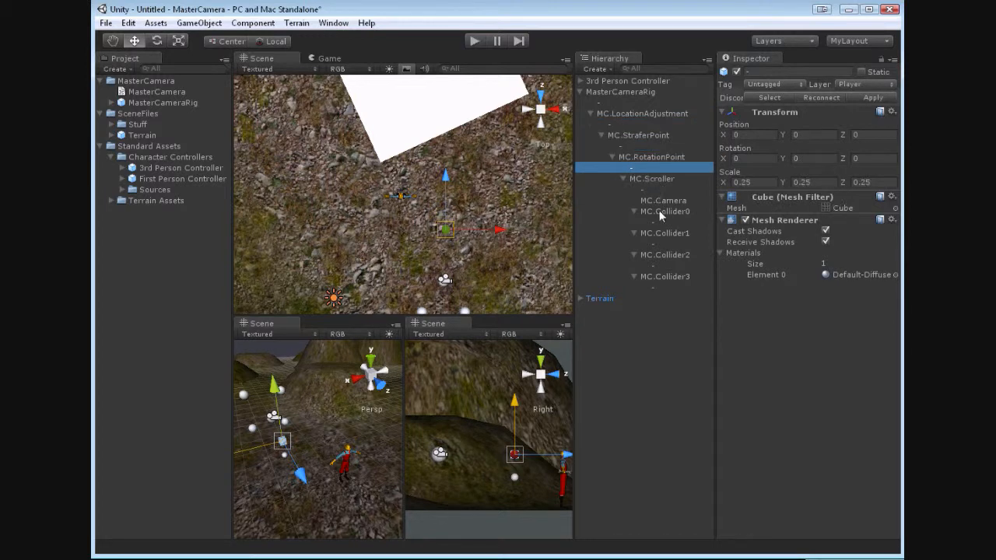
{"action": "mouse_move", "coordinate": [498, 247]}
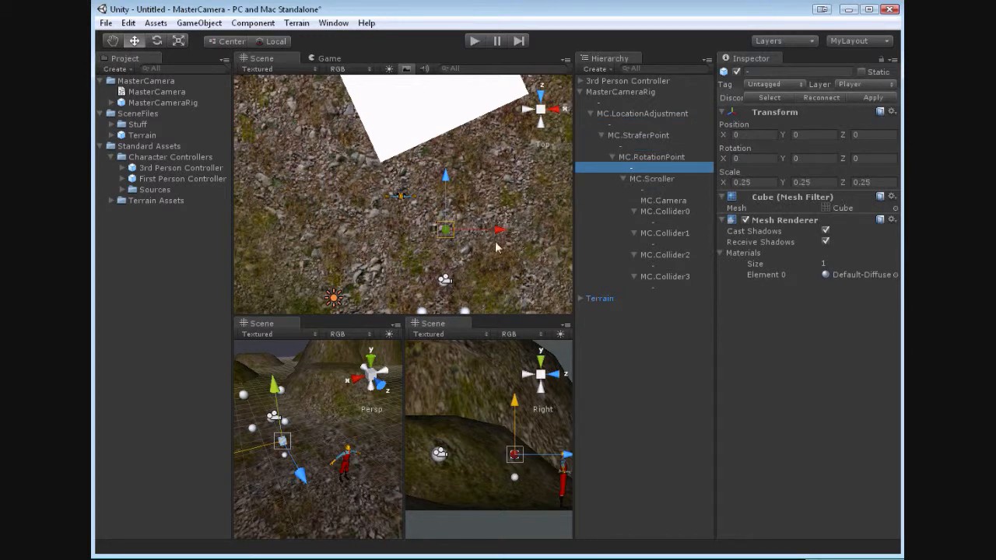
{"action": "mouse_move", "coordinate": [607, 108]}
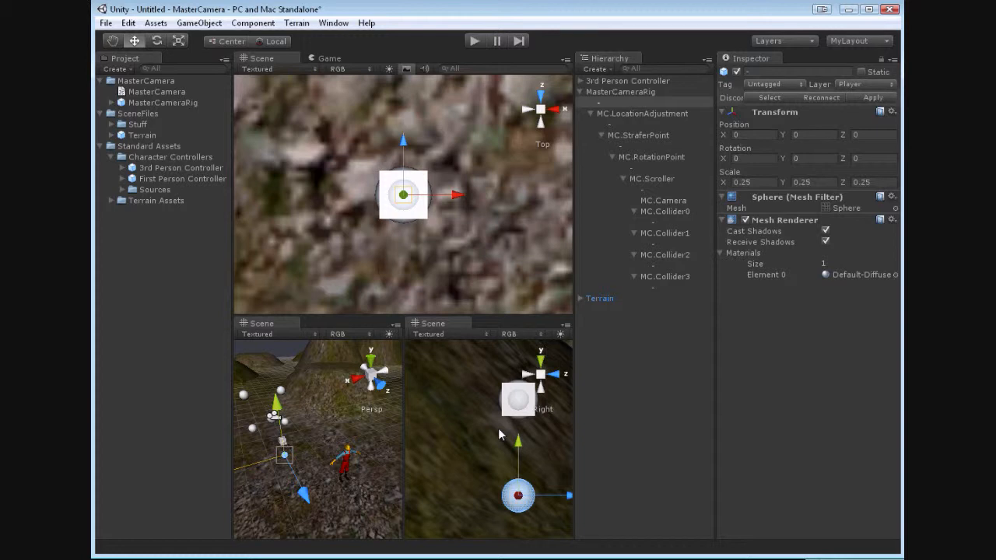
{"action": "mouse_move", "coordinate": [507, 439]}
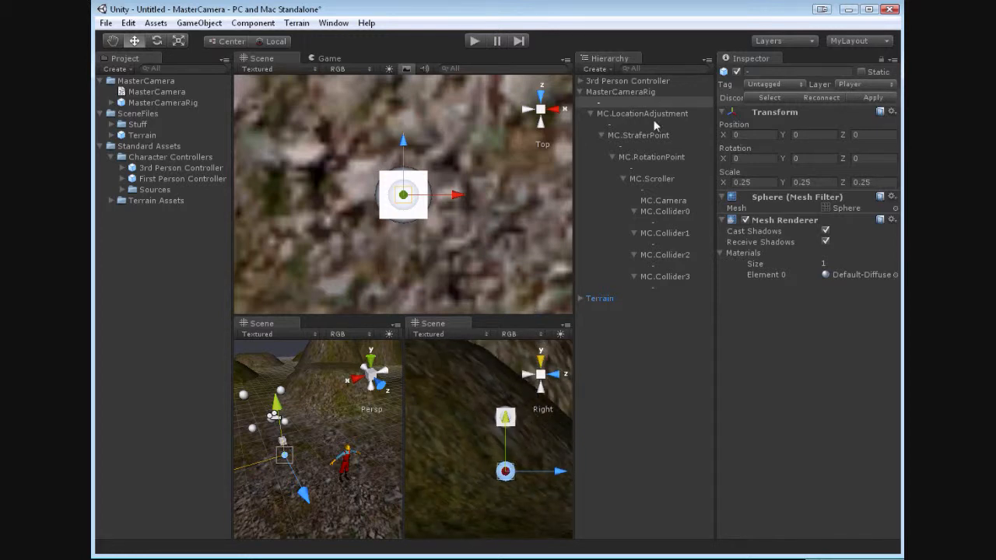
Select the MasterCameraRig root and one of its sphere objects to review their scripts
{"action": "left_click", "coordinate": [643, 112]}
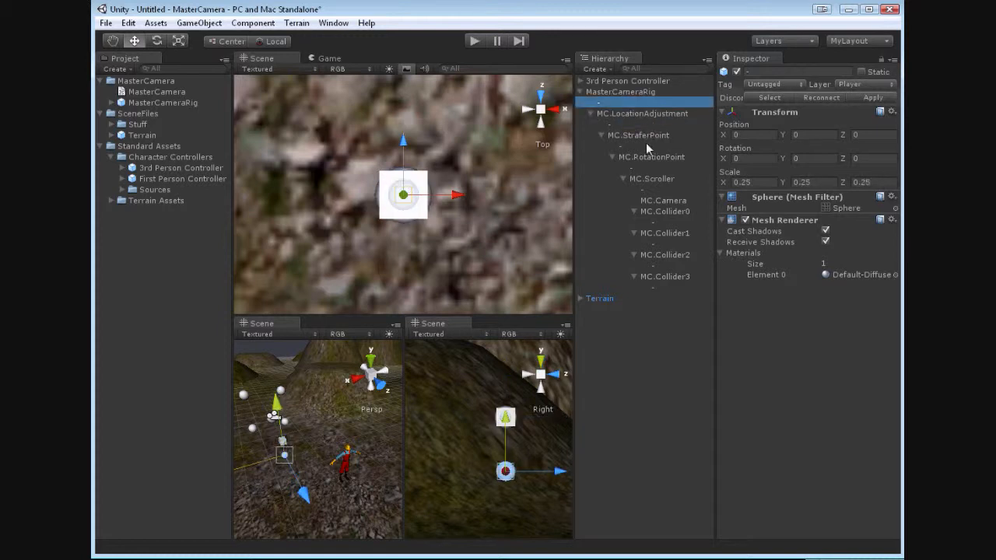
{"action": "mouse_move", "coordinate": [667, 78]}
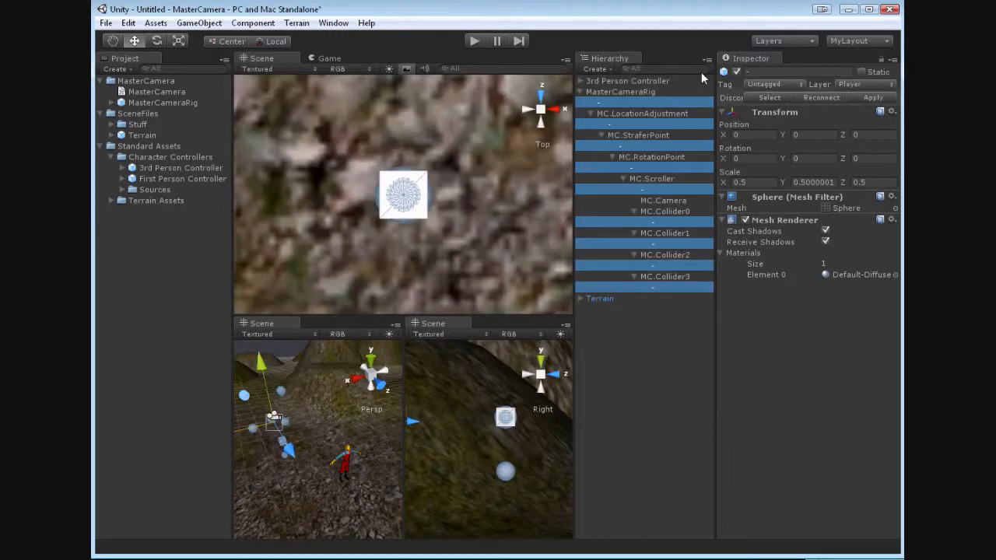
{"action": "mouse_move", "coordinate": [610, 109]}
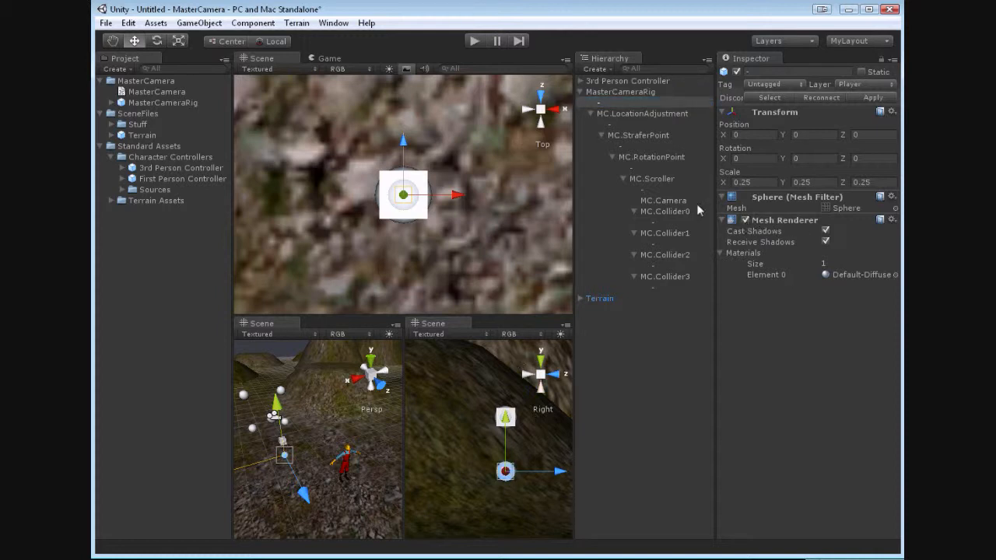
{"action": "left_click", "coordinate": [638, 124]}
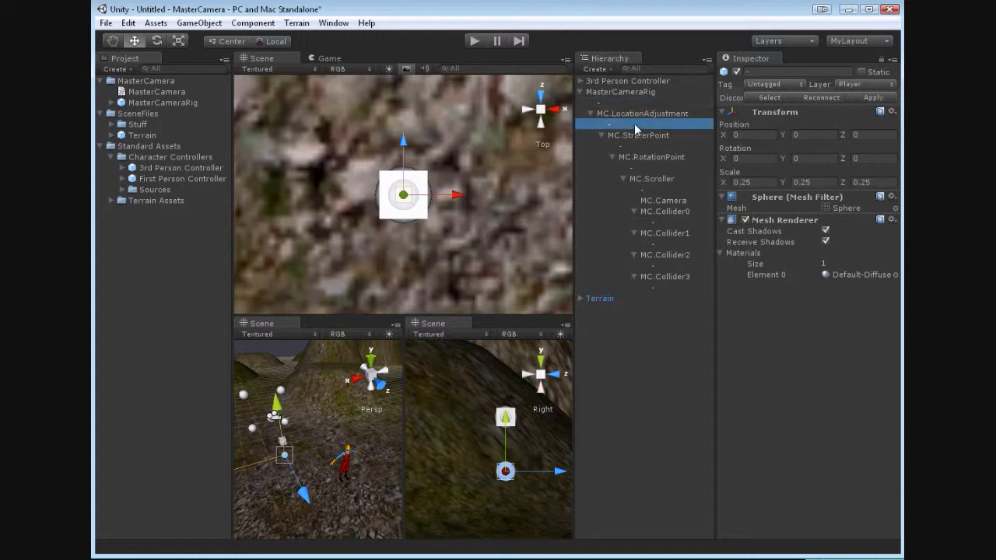
{"action": "left_click", "coordinate": [621, 92]}
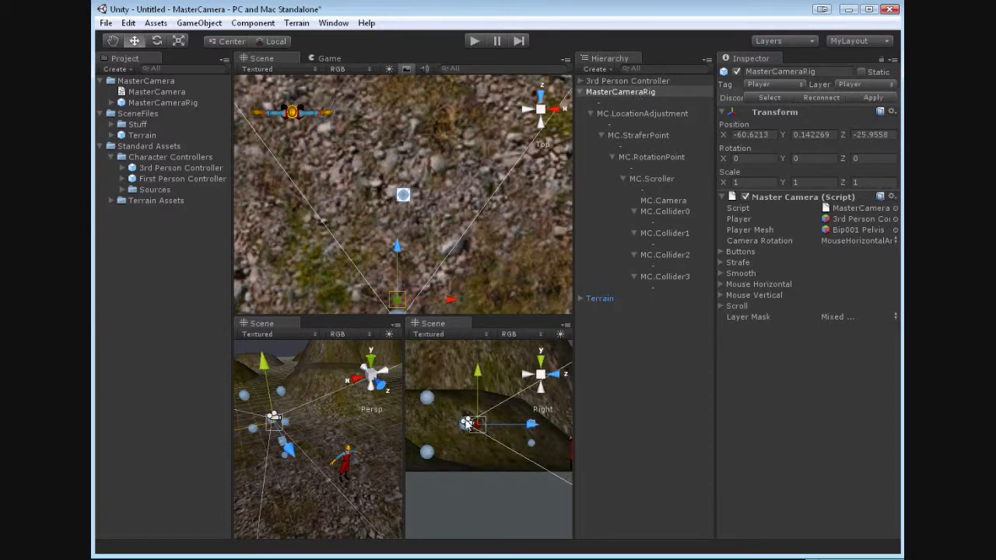
{"action": "mouse_move", "coordinate": [498, 483]}
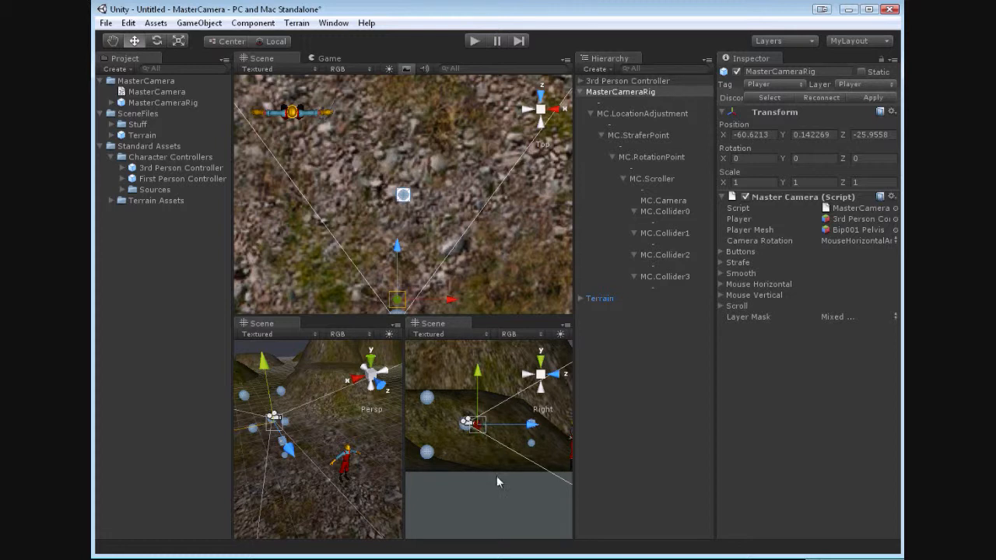
{"action": "mouse_move", "coordinate": [504, 426]}
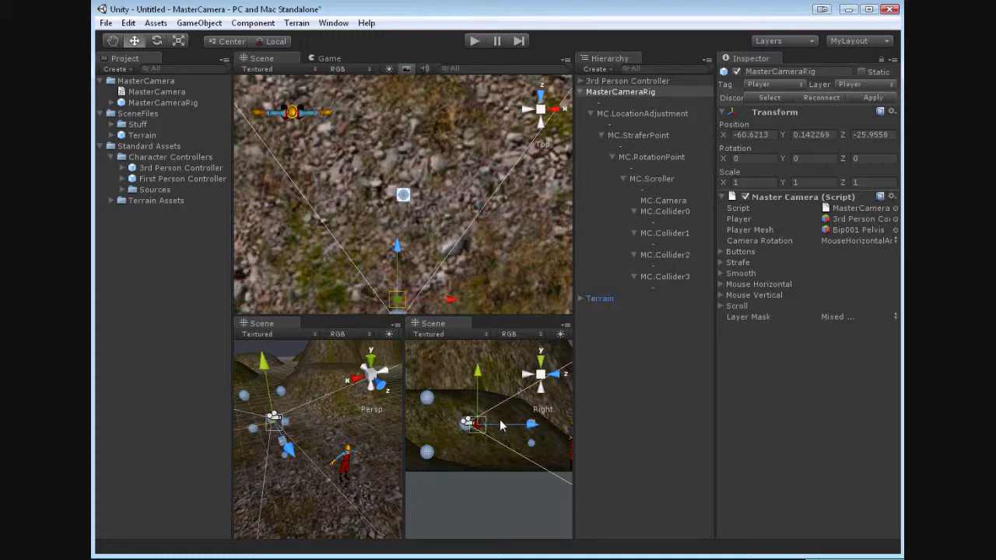
{"action": "left_click", "coordinate": [611, 103]}
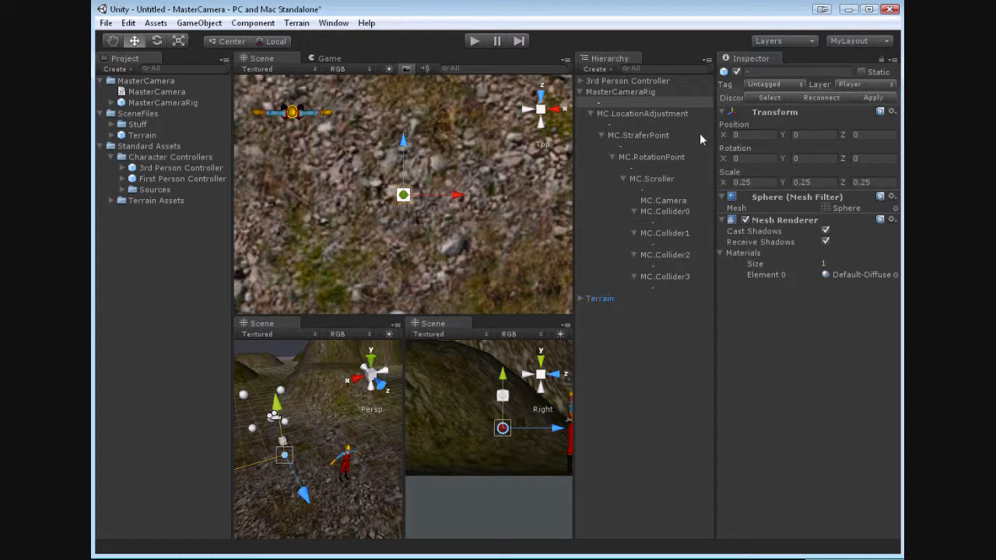
Select MC.StraferPoint and then the 3rd Person Controller to show its character and movement components
{"action": "left_click", "coordinate": [623, 147]}
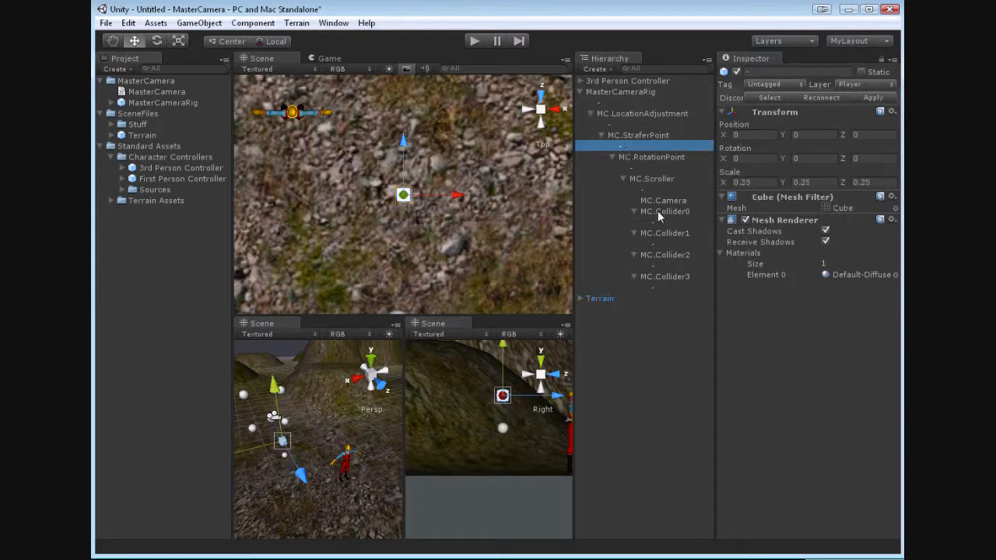
{"action": "left_click", "coordinate": [623, 103]}
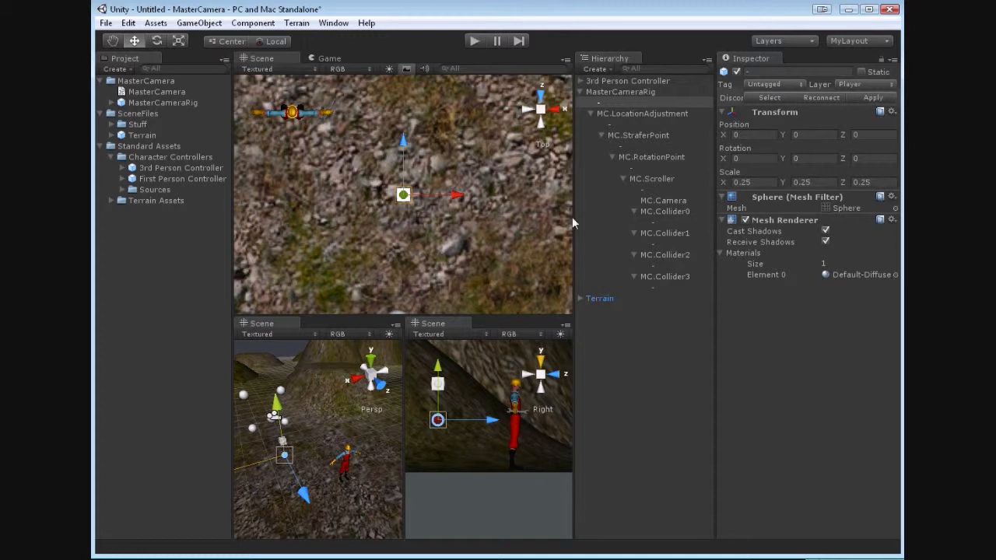
{"action": "left_click", "coordinate": [629, 81]}
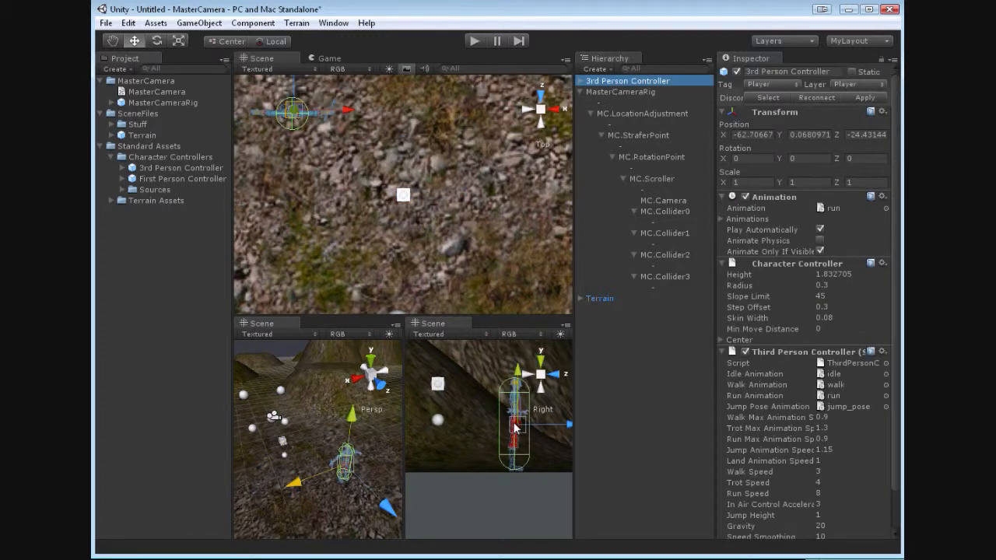
{"action": "mouse_move", "coordinate": [506, 430]}
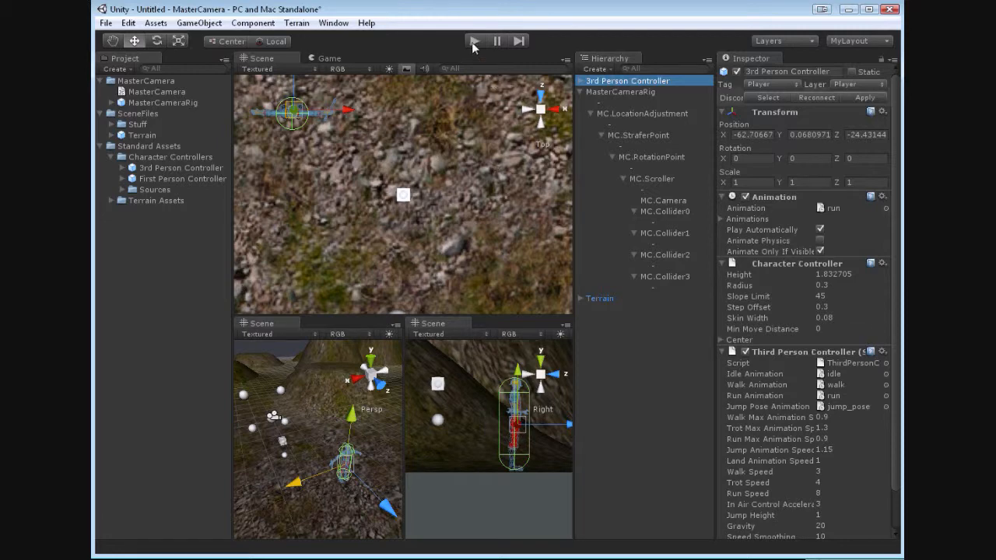
{"action": "left_click", "coordinate": [473, 40]}
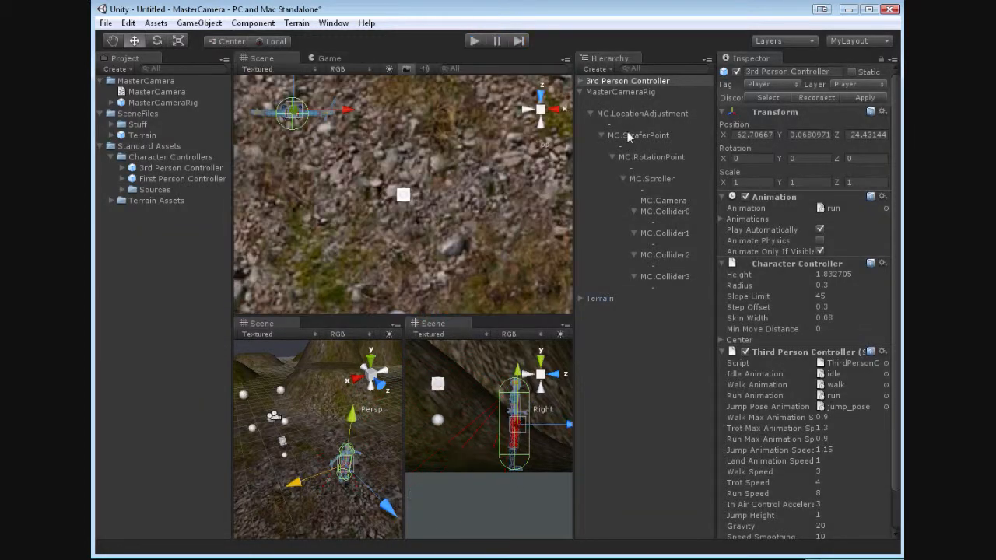
{"action": "left_click", "coordinate": [641, 112]}
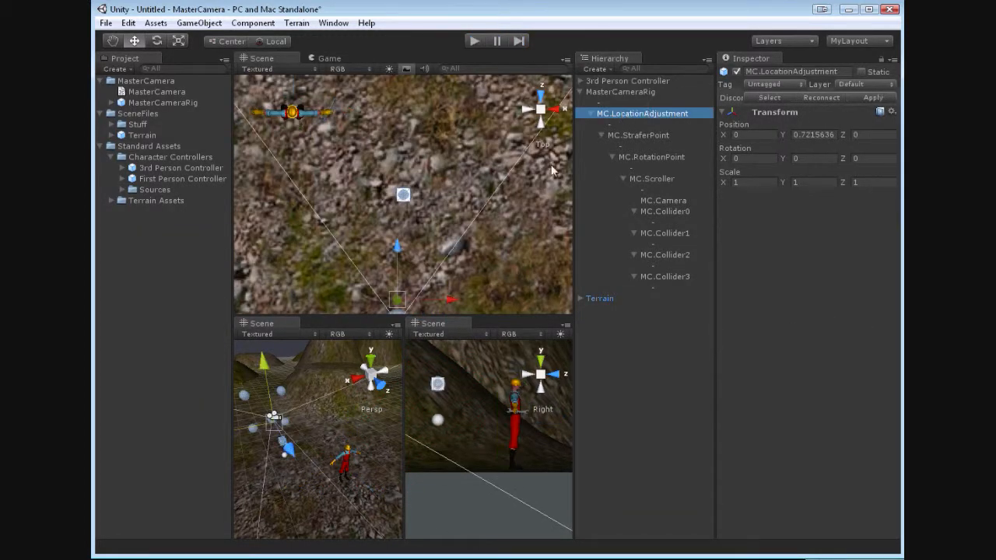
{"action": "left_click", "coordinate": [641, 123]}
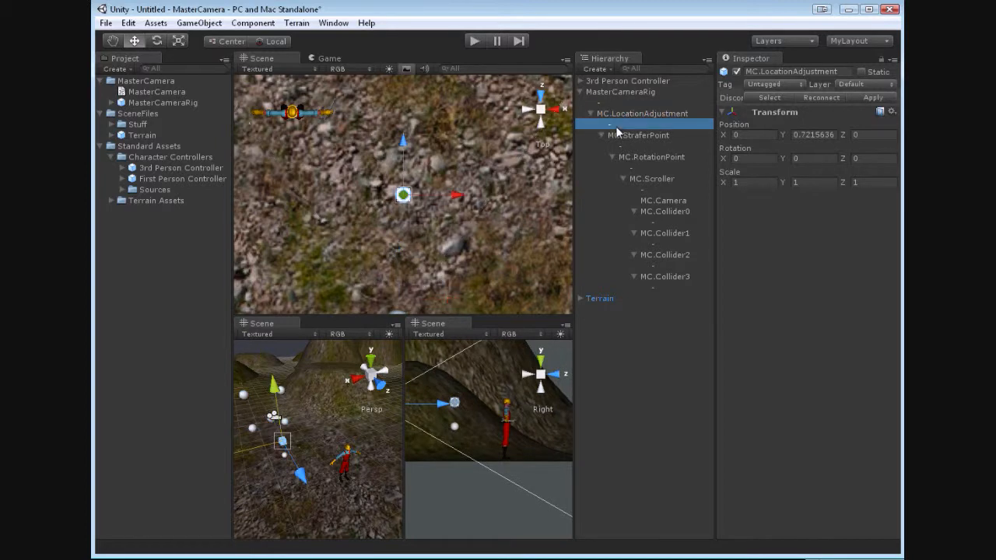
{"action": "left_click", "coordinate": [610, 123]}
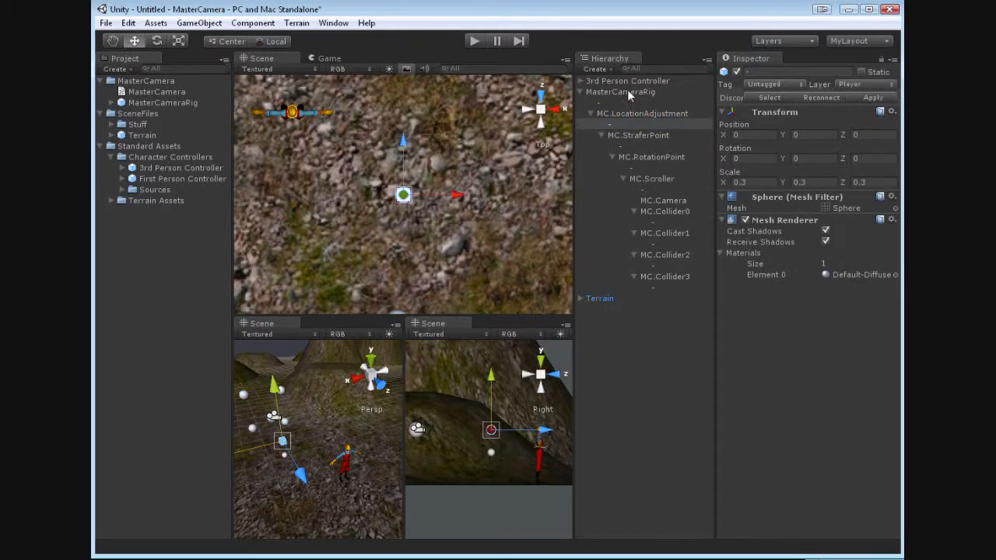
{"action": "left_click", "coordinate": [619, 92]}
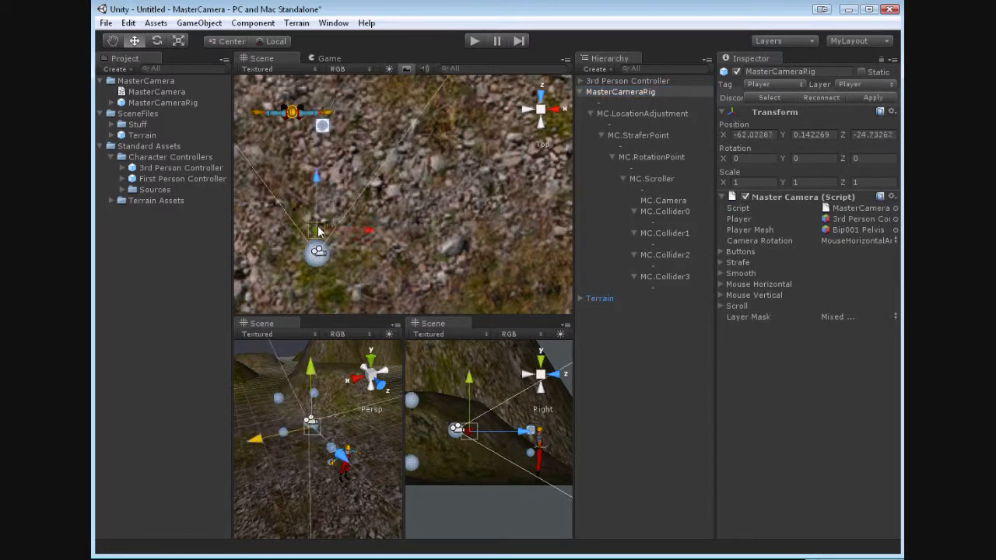
{"action": "left_click_drag", "start_coordinate": [317, 233], "coordinate": [286, 218]}
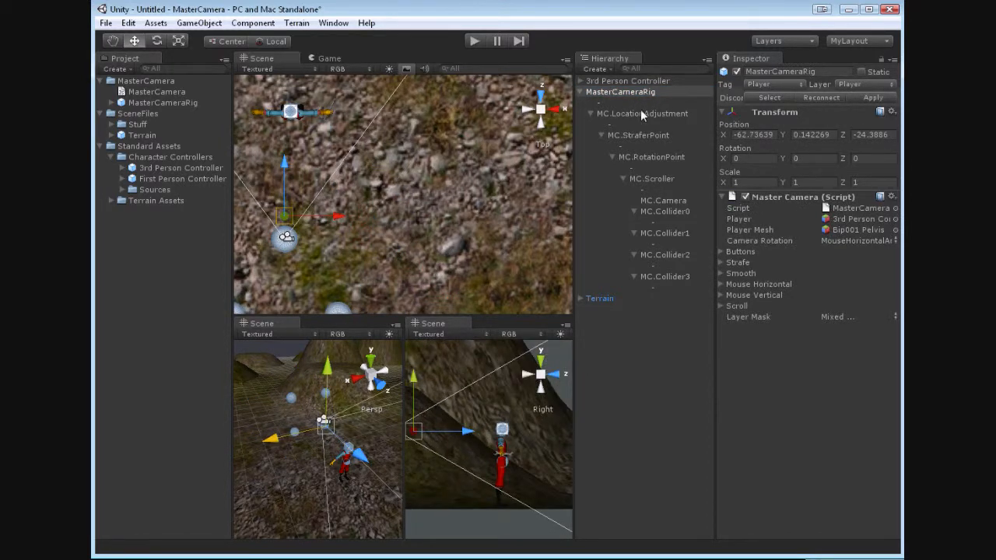
{"action": "left_click", "coordinate": [641, 112]}
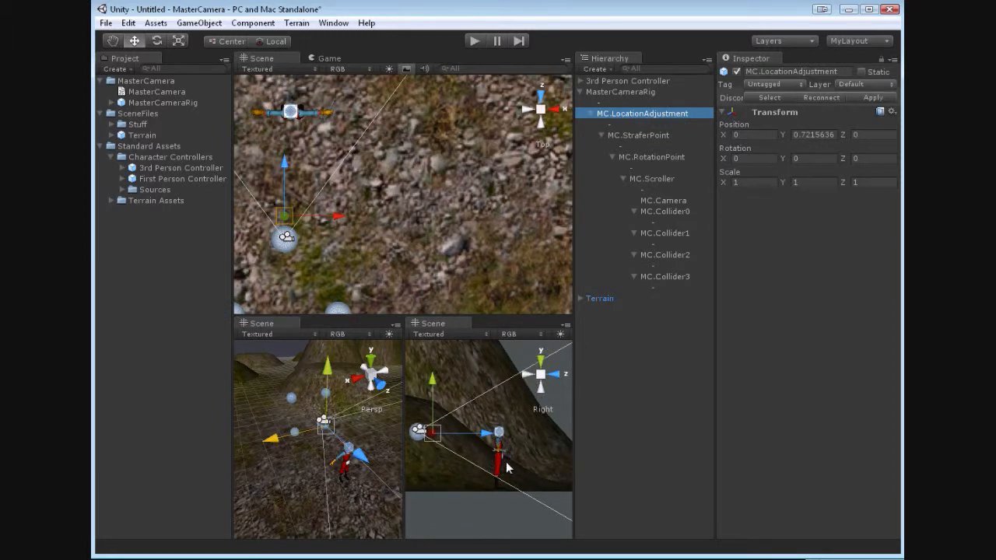
{"action": "mouse_move", "coordinate": [483, 467]}
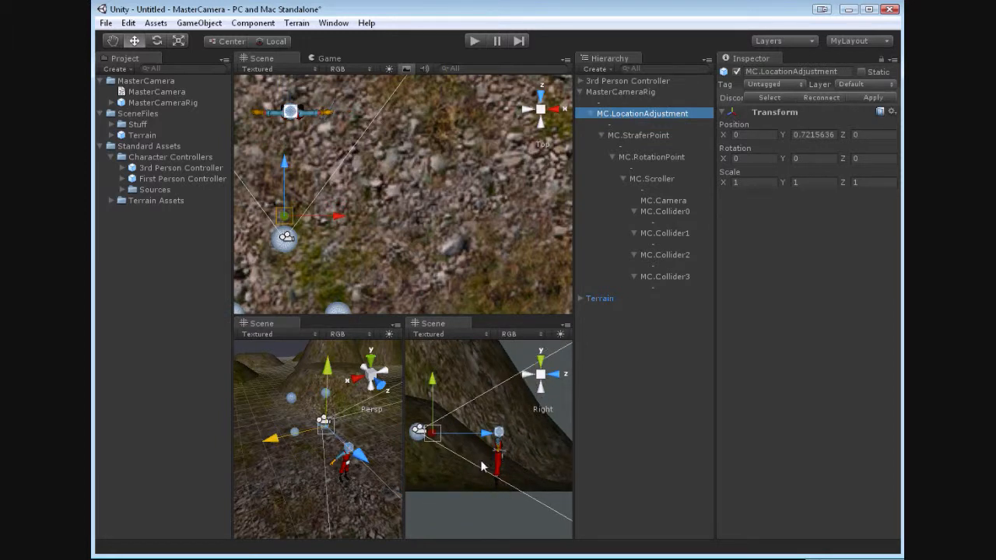
{"action": "mouse_move", "coordinate": [436, 386]}
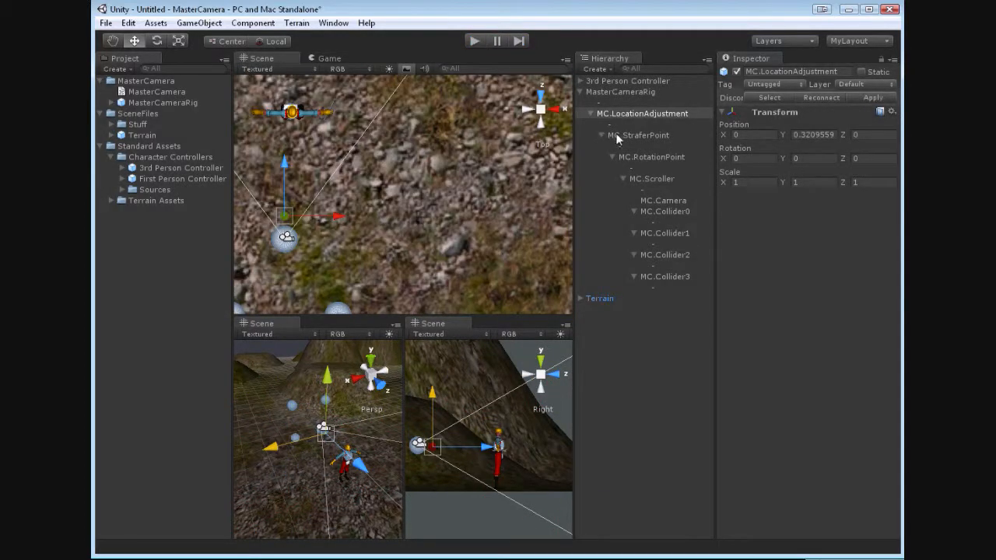
Inspect the strafe point, location adjustment and rotation point cube, ending on the strafe point's transform
{"action": "left_click", "coordinate": [638, 134]}
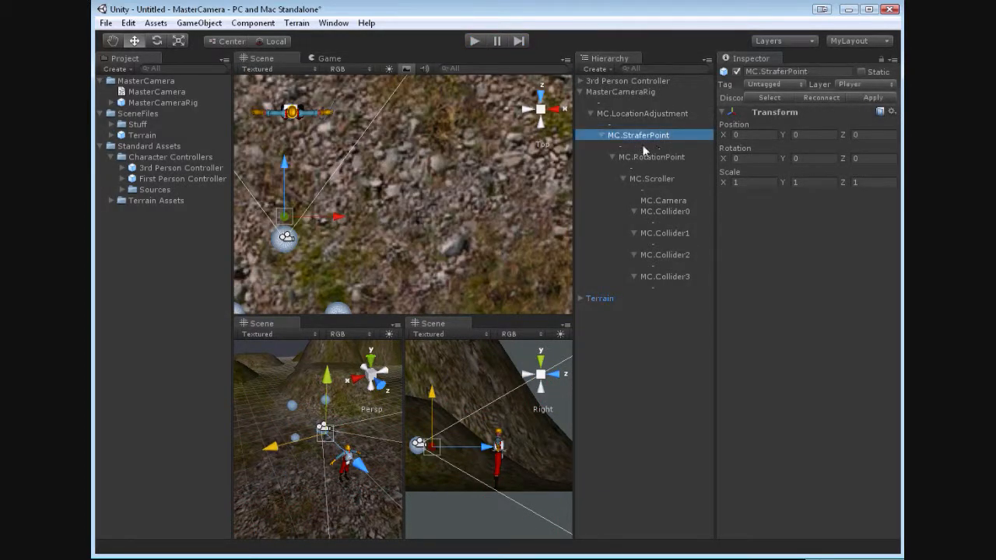
{"action": "left_click", "coordinate": [638, 147]}
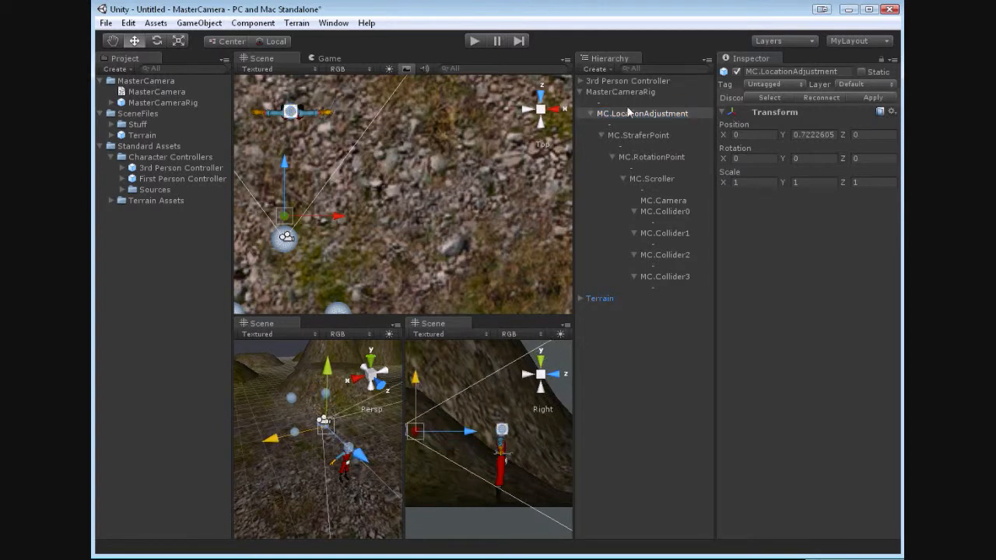
{"action": "left_click", "coordinate": [639, 133]}
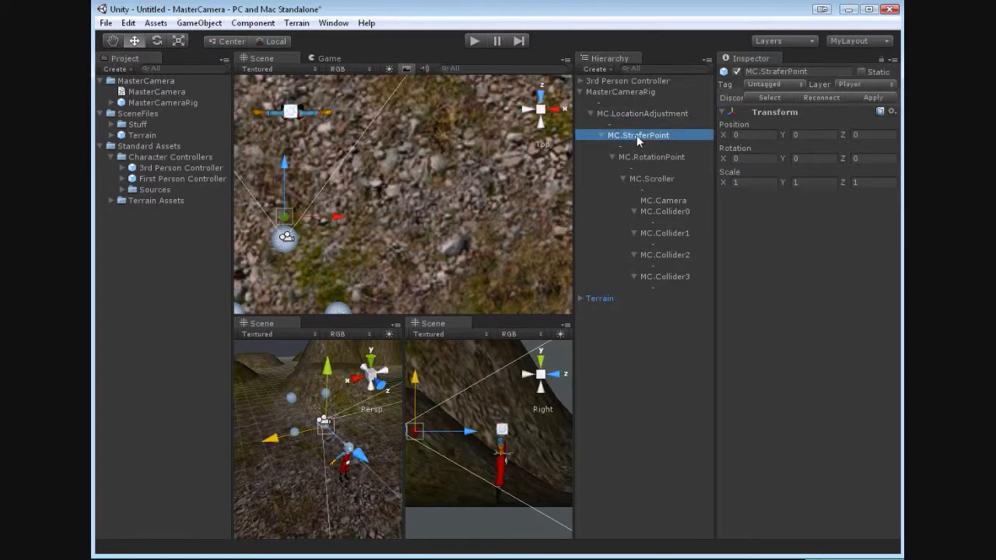
{"action": "left_click", "coordinate": [651, 156]}
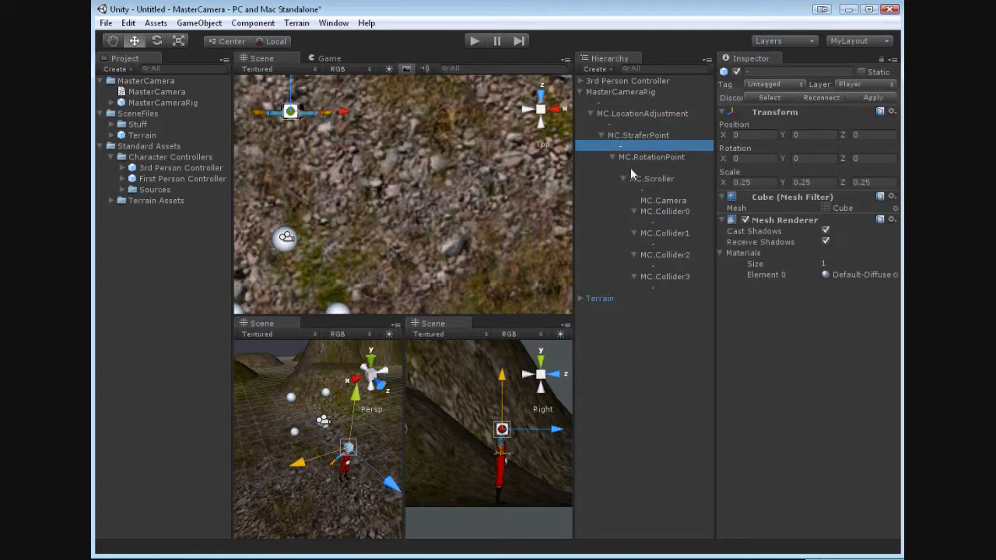
{"action": "left_click", "coordinate": [638, 134]}
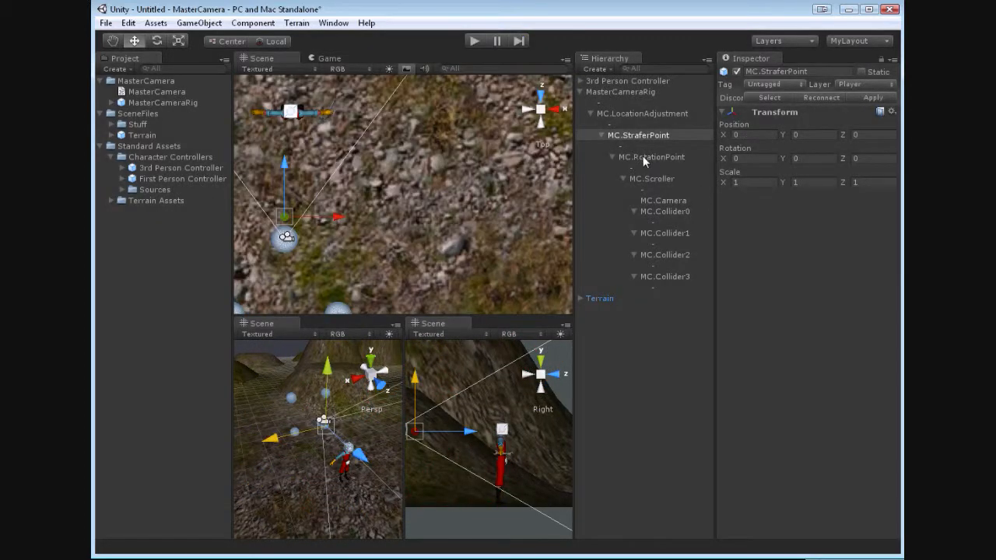
Select the MC.Scroller sphere to show its mesh renderer properties
{"action": "left_click", "coordinate": [650, 177]}
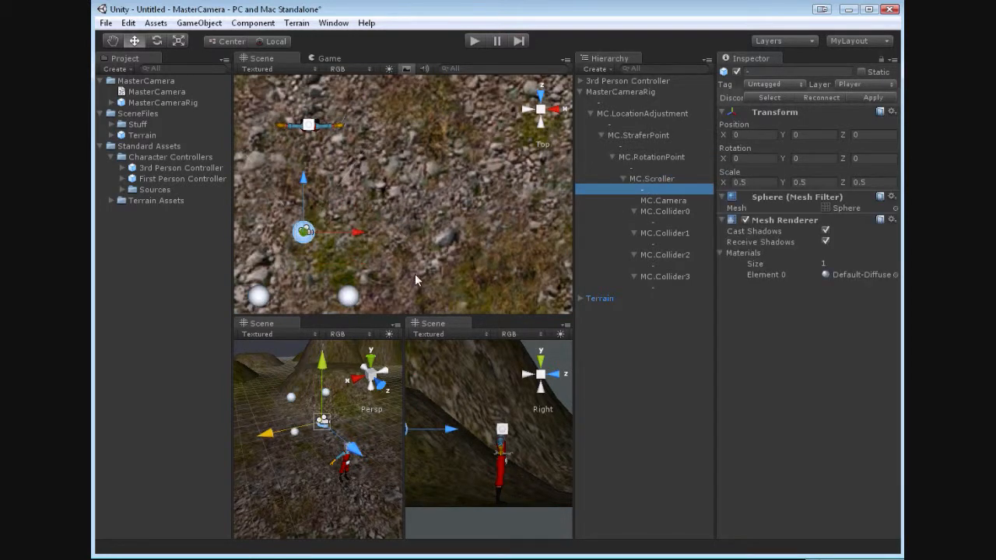
{"action": "mouse_move", "coordinate": [423, 266]}
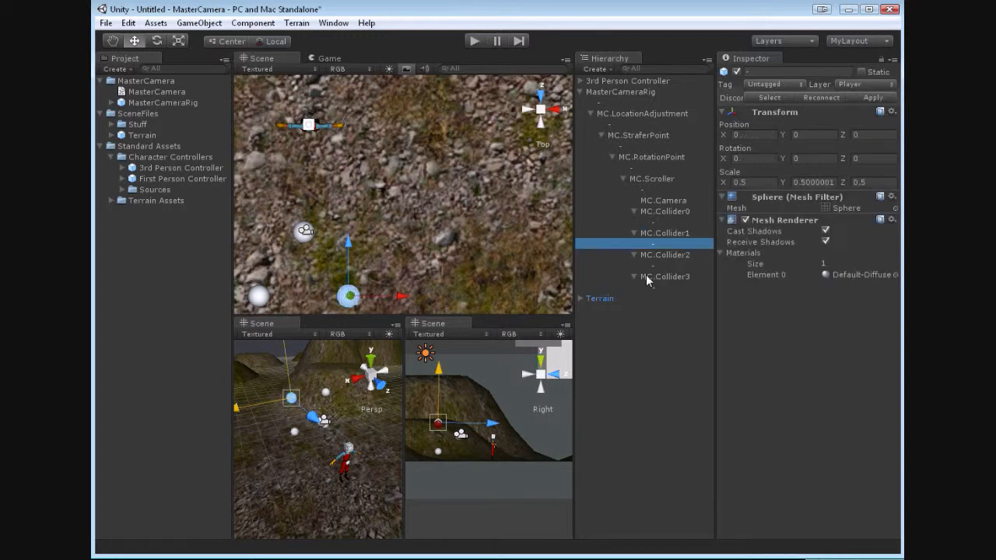
{"action": "left_click", "coordinate": [657, 286]}
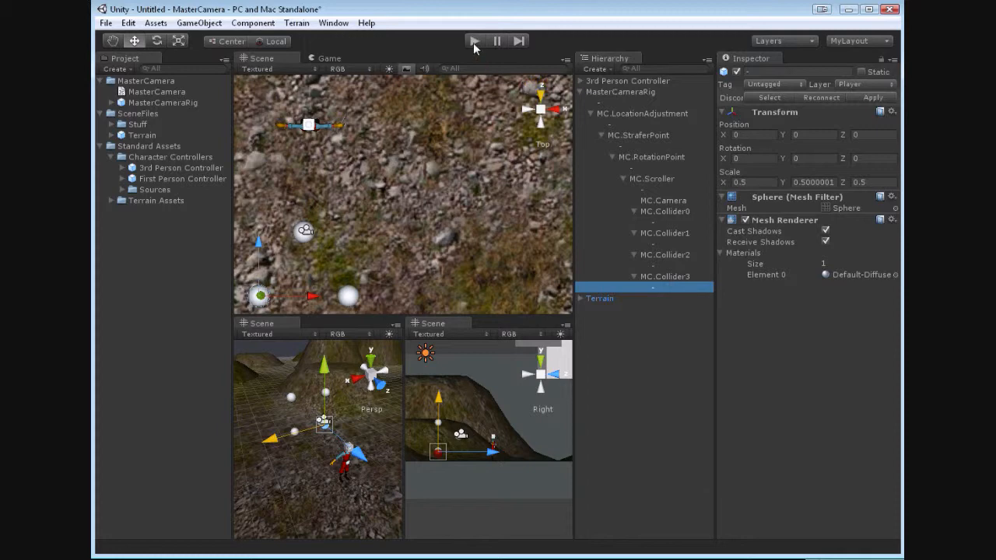
{"action": "left_click", "coordinate": [473, 40]}
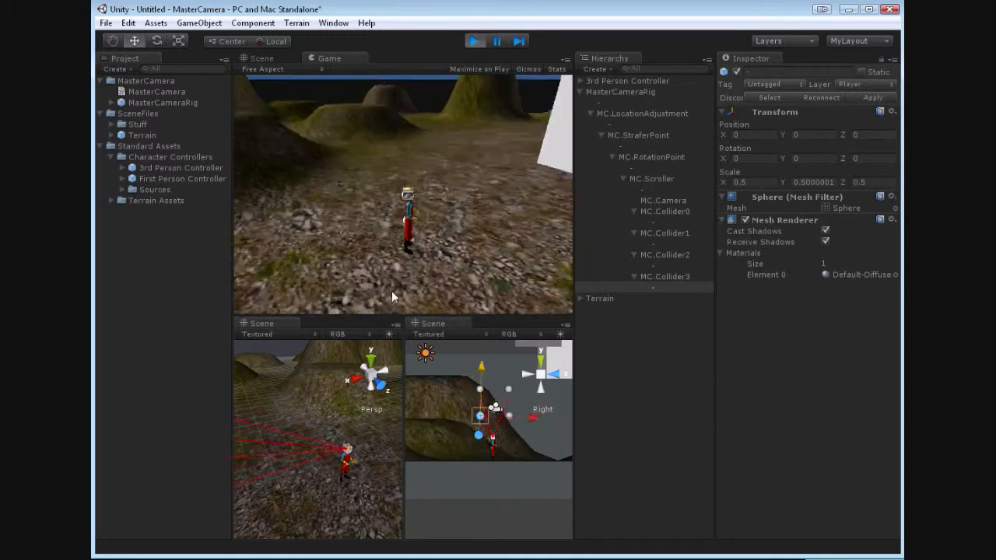
{"action": "left_click", "coordinate": [474, 41]}
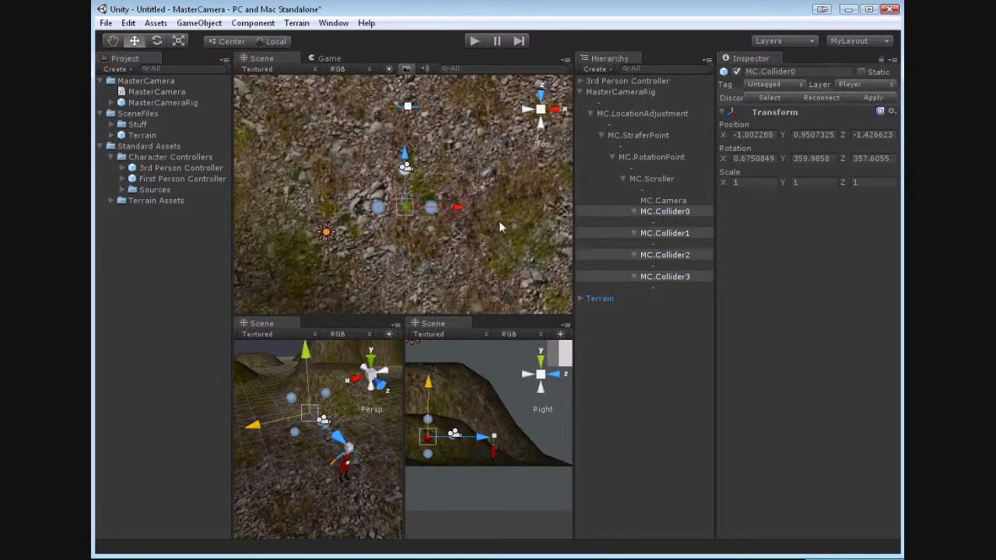
{"action": "mouse_move", "coordinate": [382, 173]}
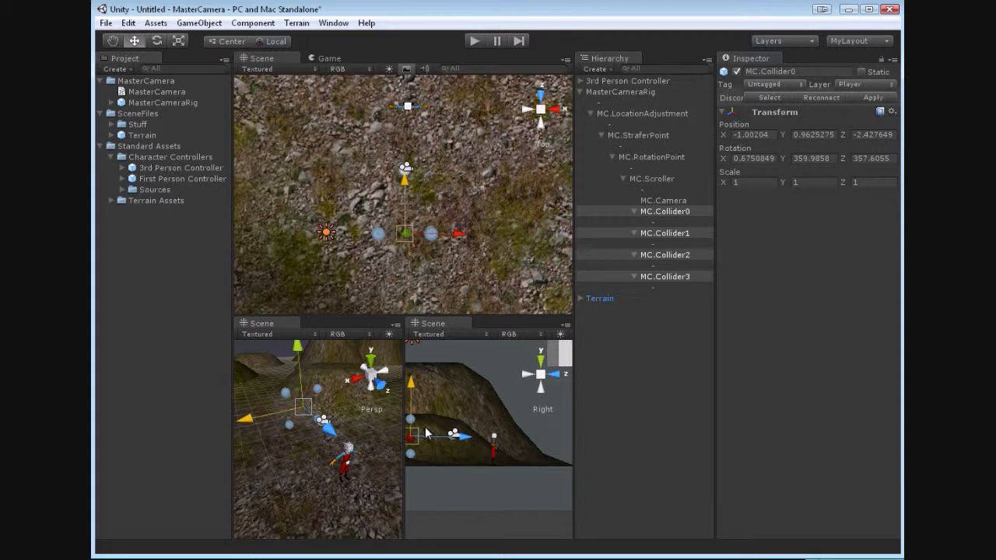
{"action": "mouse_move", "coordinate": [402, 433]}
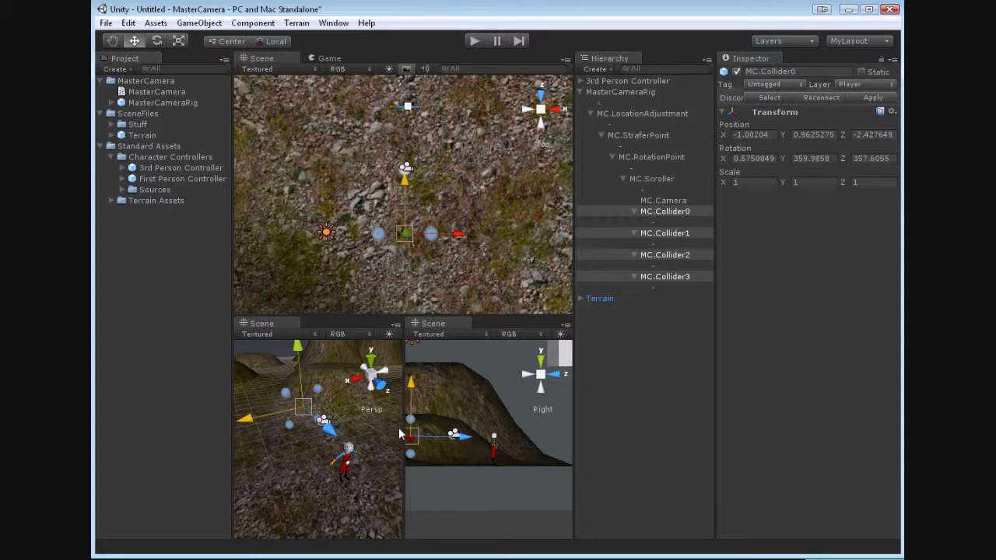
{"action": "mouse_move", "coordinate": [411, 434]}
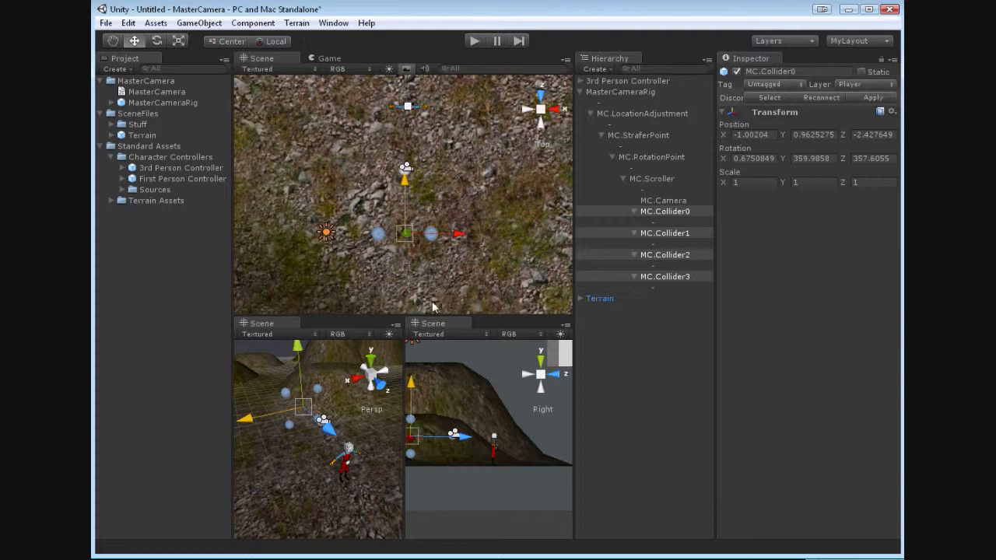
{"action": "left_click", "coordinate": [663, 212]}
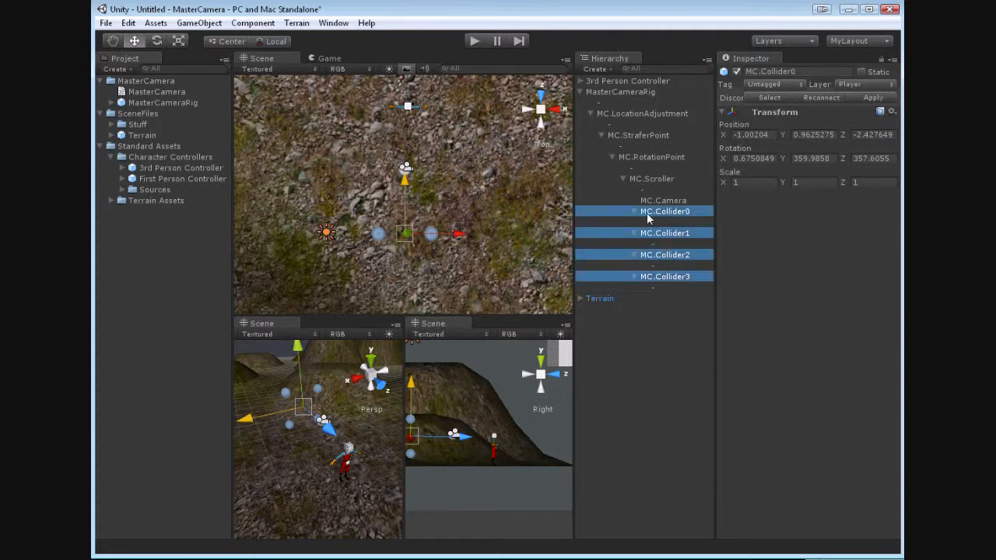
{"action": "left_click", "coordinate": [663, 255]}
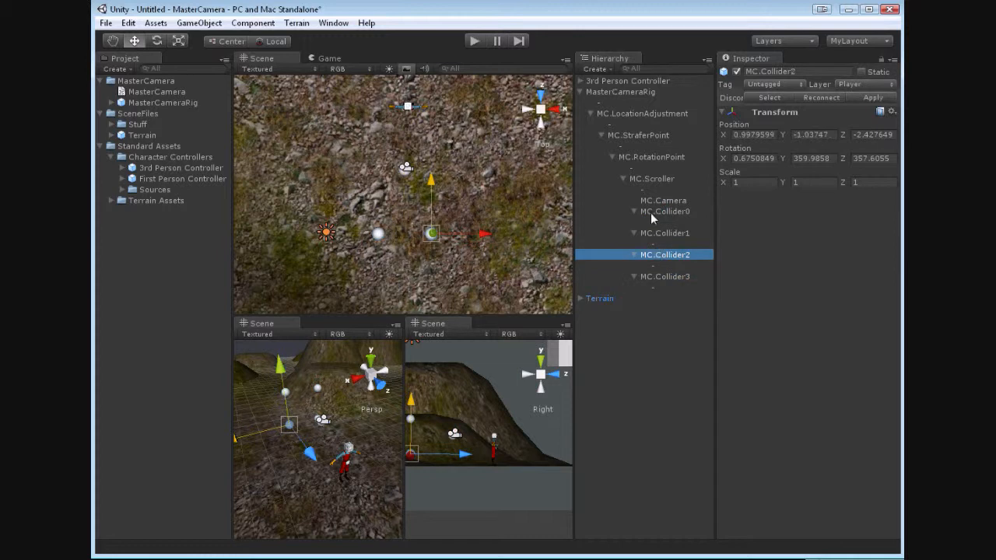
{"action": "left_click", "coordinate": [664, 212]}
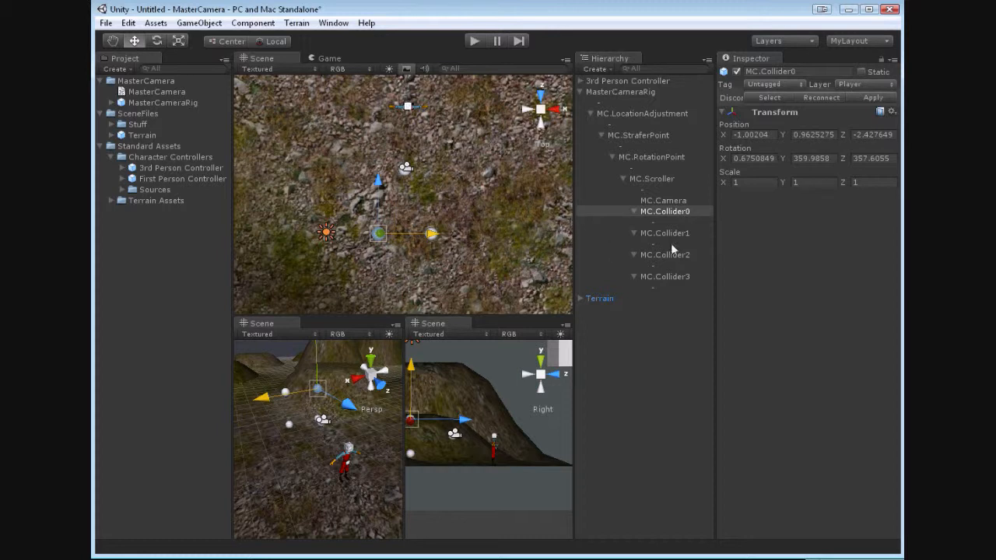
{"action": "mouse_move", "coordinate": [666, 283]}
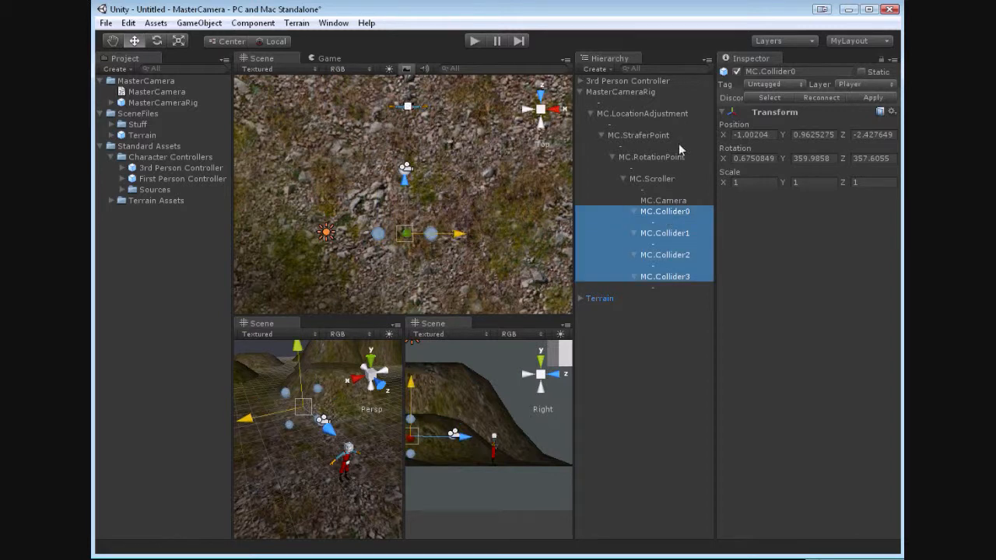
Select the MasterCameraRig root to show its Master Camera script settings and collapse its child pieces
{"action": "left_click", "coordinate": [642, 112]}
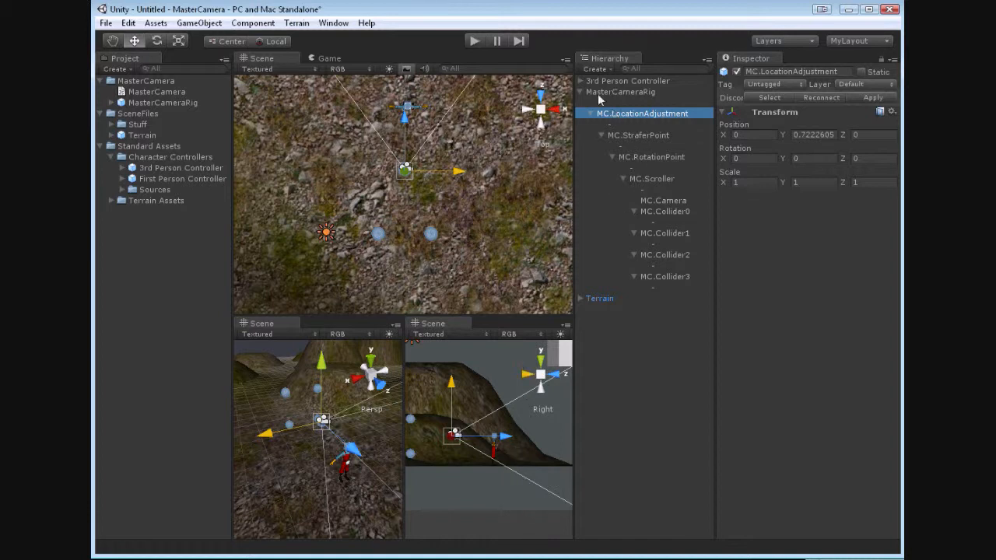
{"action": "left_click", "coordinate": [619, 92]}
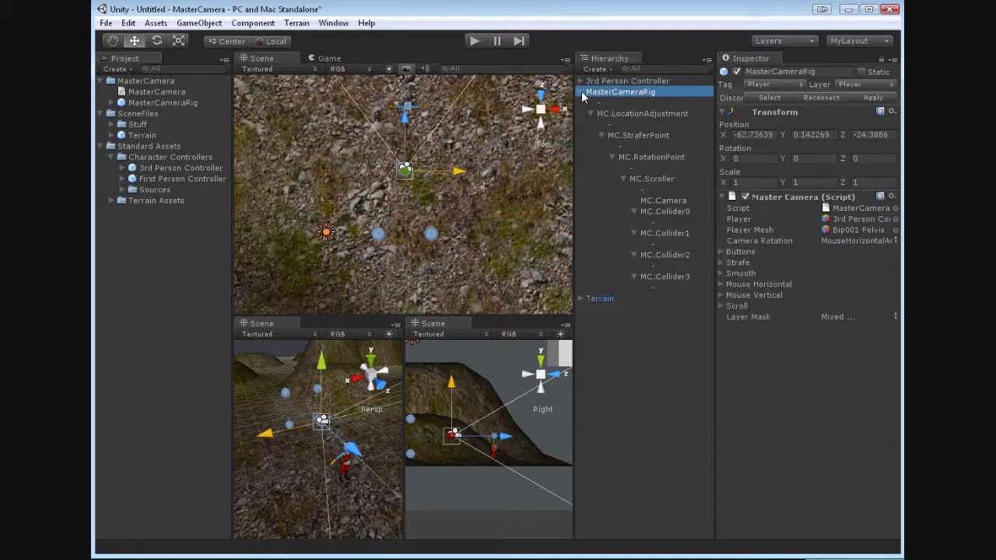
{"action": "left_click", "coordinate": [582, 92]}
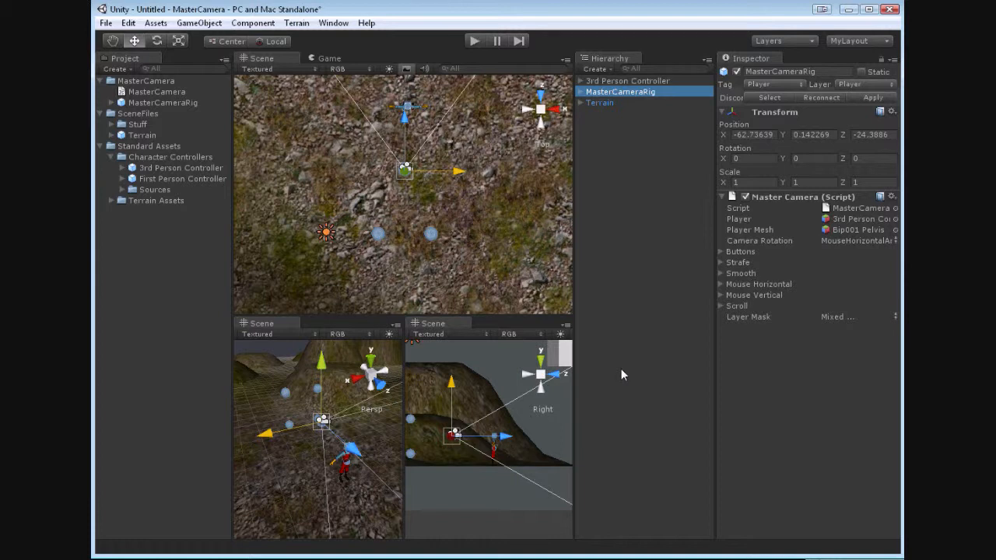
{"action": "mouse_move", "coordinate": [610, 370]}
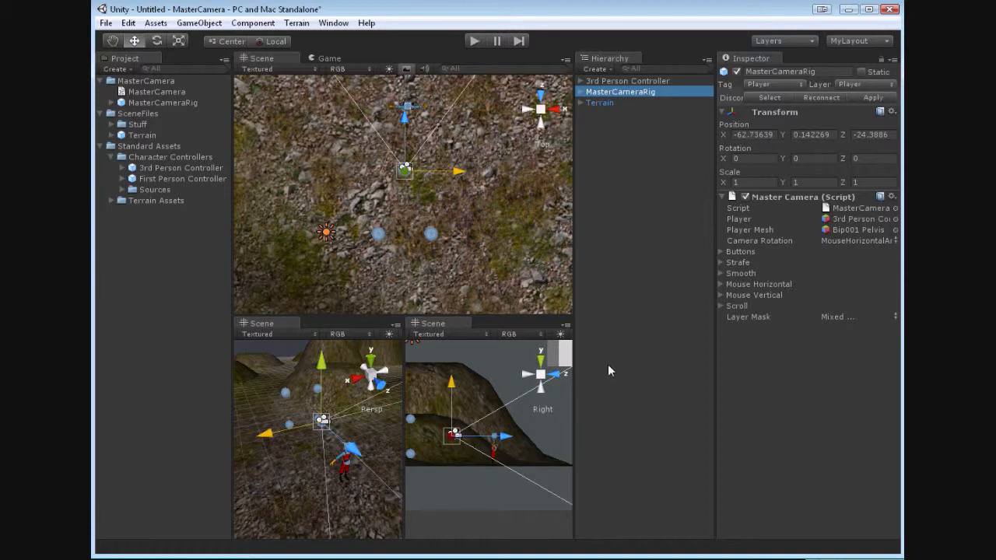